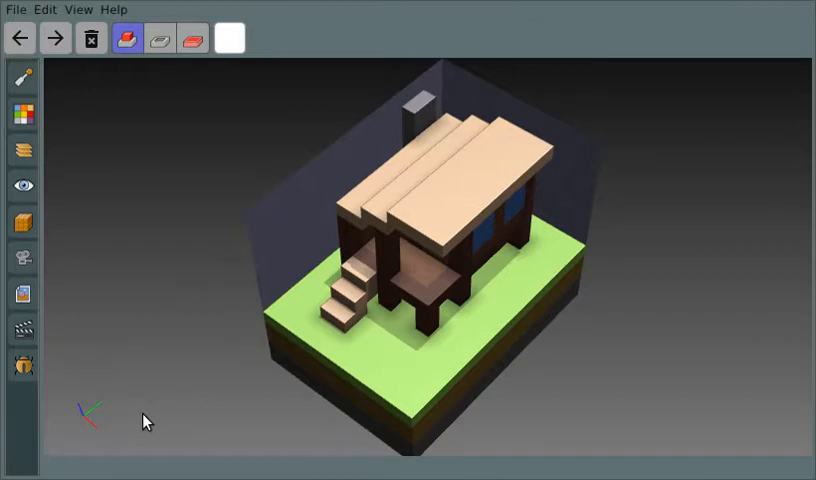
pyautogui.moveTo(144, 391)
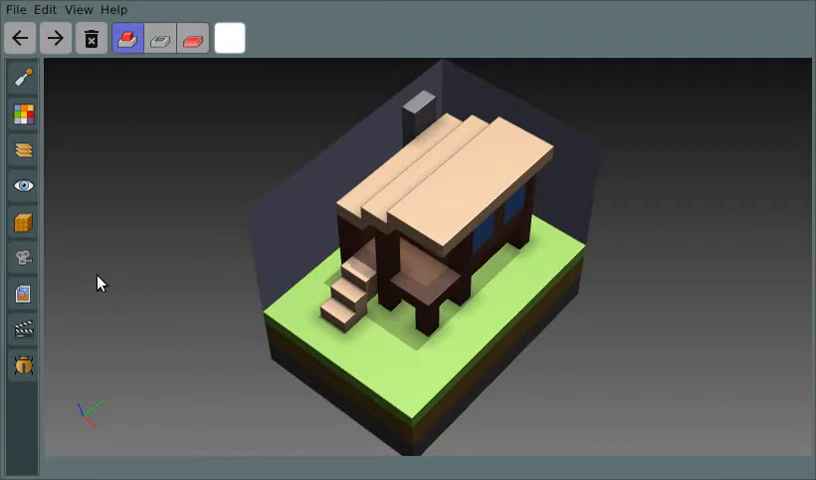
pyautogui.moveTo(22, 152)
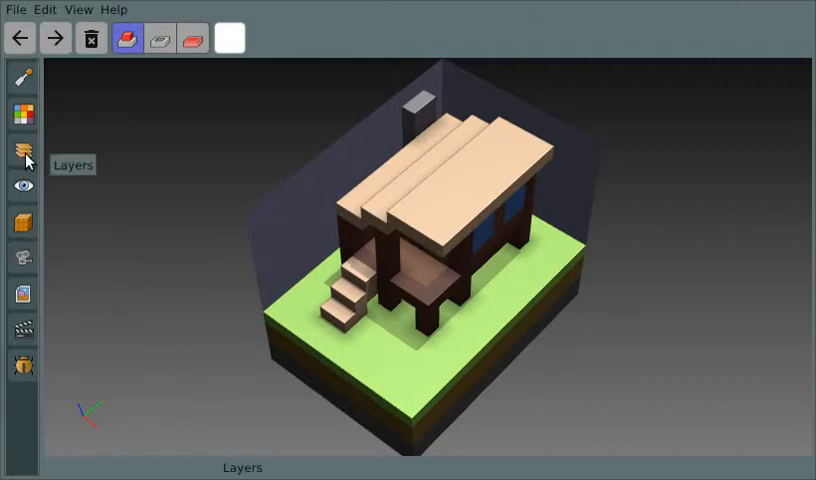
# Show the five-layer list (ground, ground floor, inner walls, outer walls, roof) and orbit the cabin
pyautogui.click(21, 157)
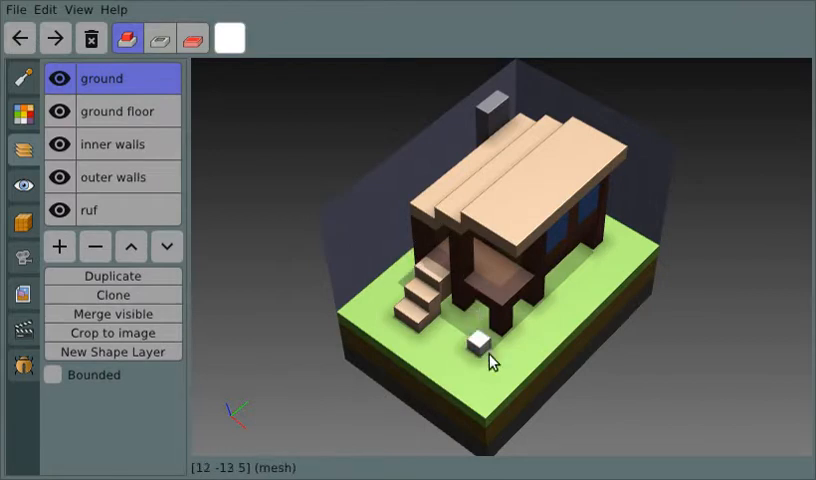
pyautogui.moveTo(470, 345); pyautogui.dragTo(560, 305)
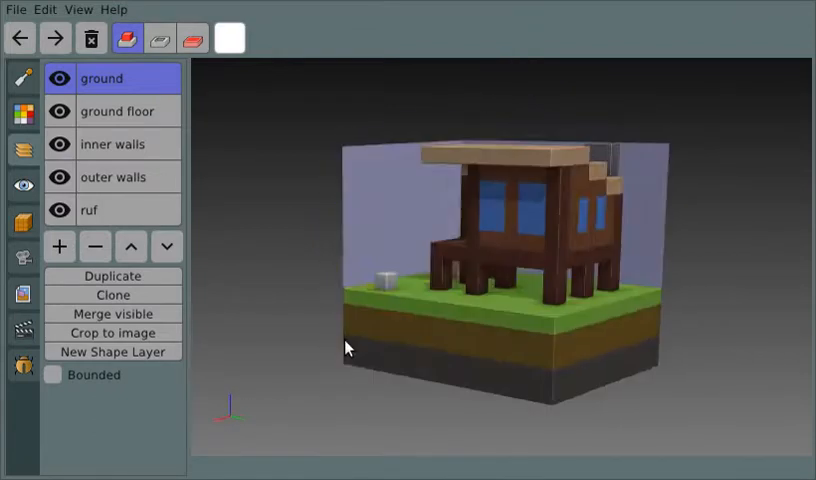
pyautogui.moveTo(345, 347); pyautogui.dragTo(460, 350)
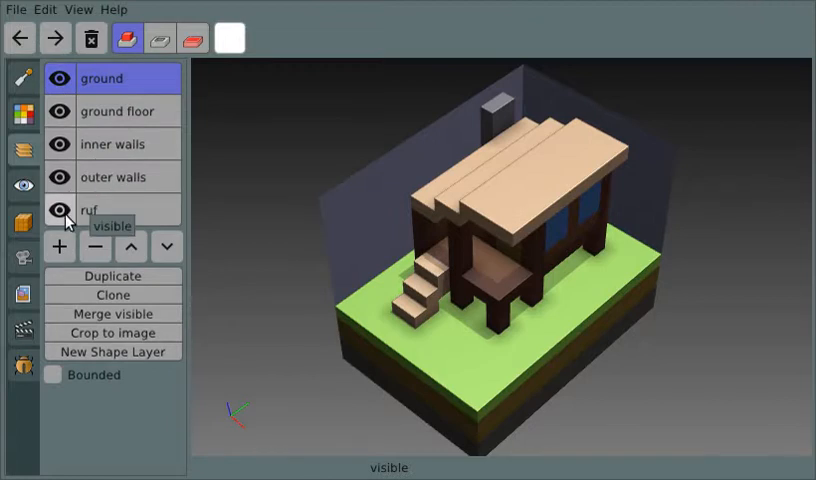
pyautogui.click(60, 210)
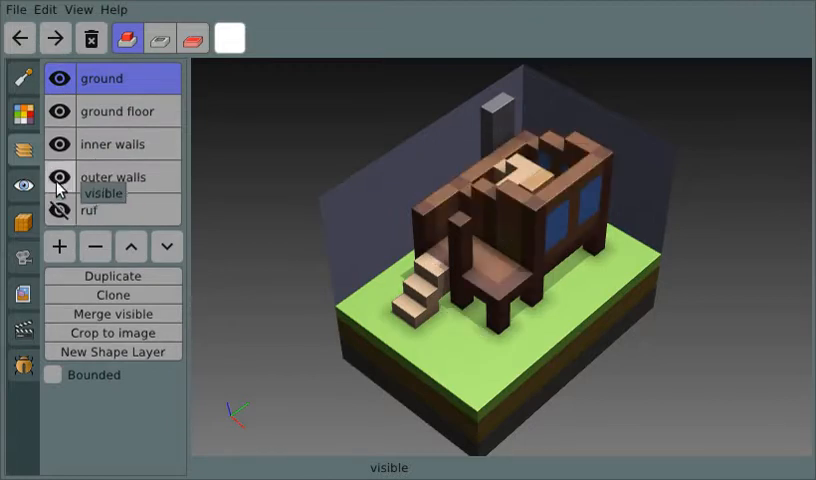
pyautogui.click(63, 177)
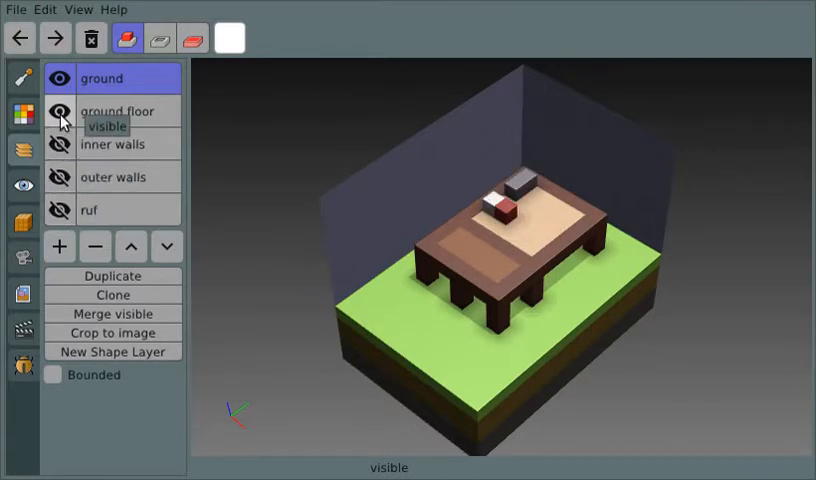
pyautogui.click(59, 78)
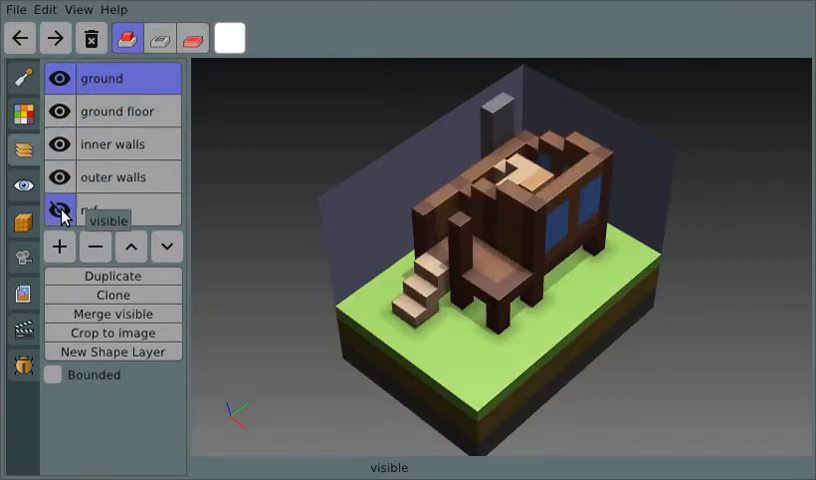
pyautogui.click(59, 210)
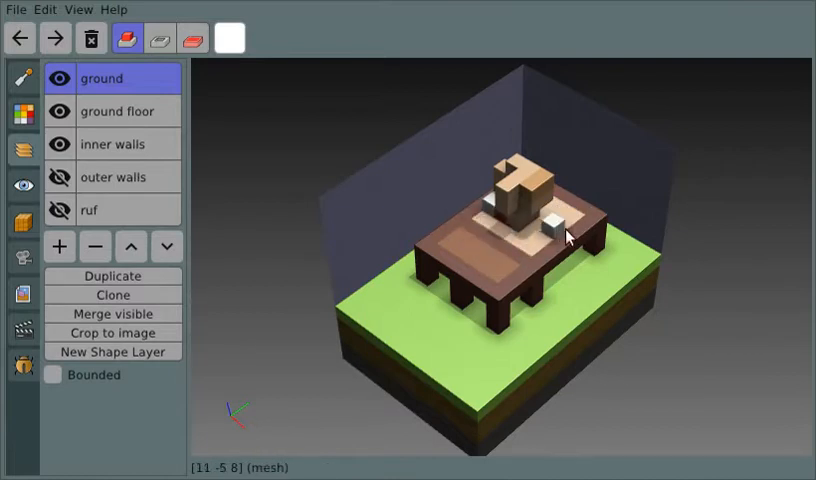
pyautogui.click(59, 177)
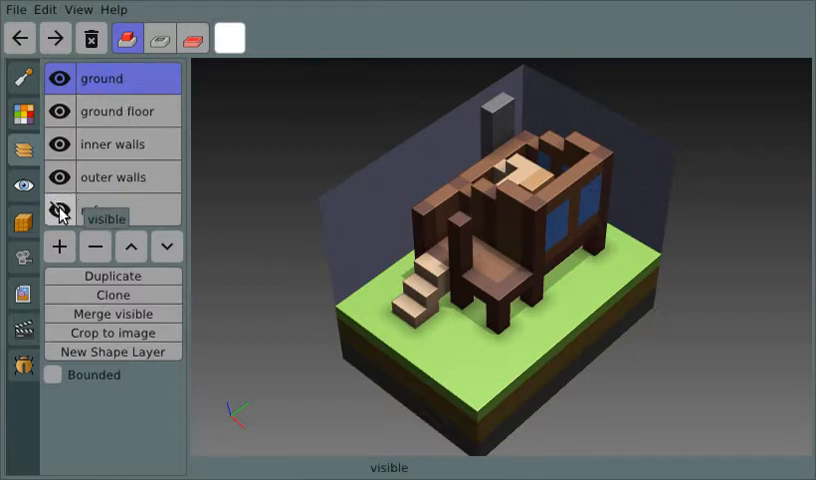
pyautogui.click(60, 210)
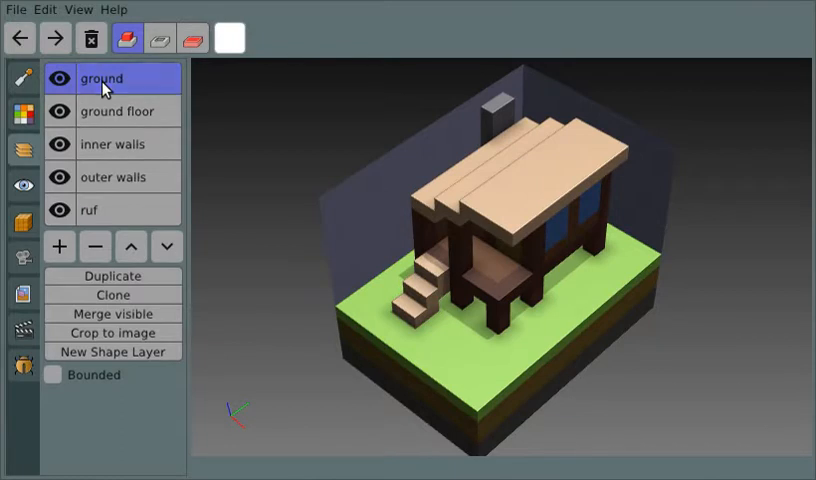
# Cycle the active layer through ground floor, outer walls, ground, roof, inner walls, then outer walls
pyautogui.click(112, 111)
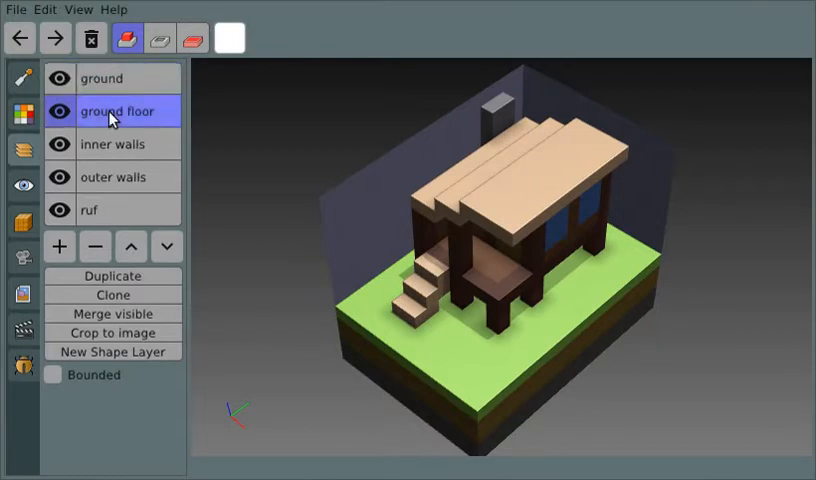
pyautogui.click(112, 177)
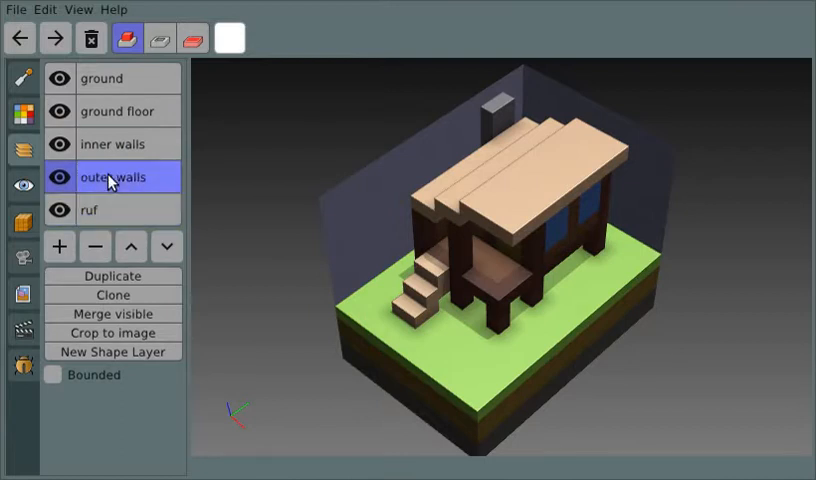
pyautogui.click(112, 78)
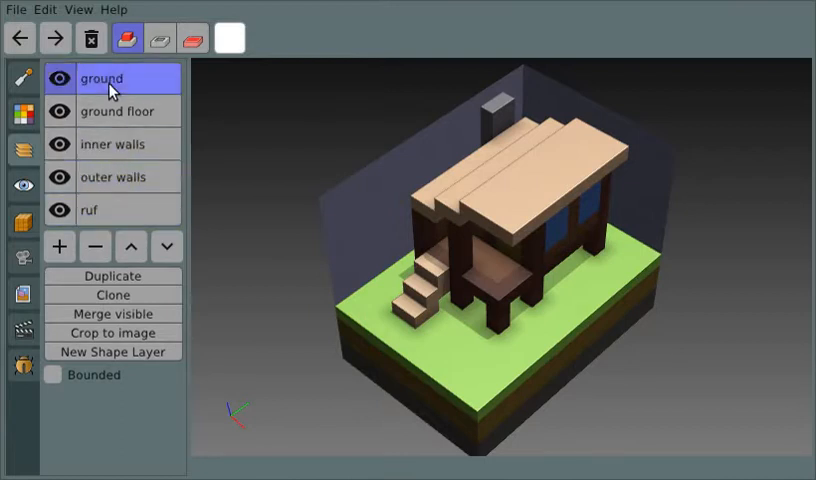
pyautogui.click(92, 209)
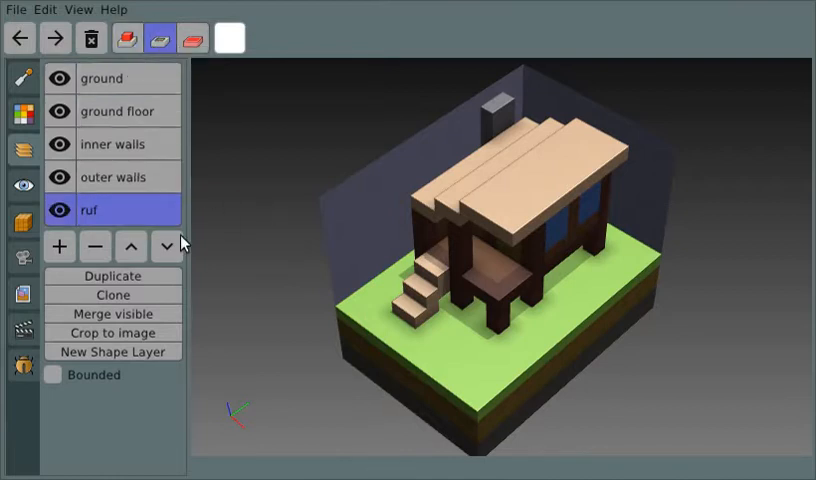
pyautogui.moveTo(490, 218)
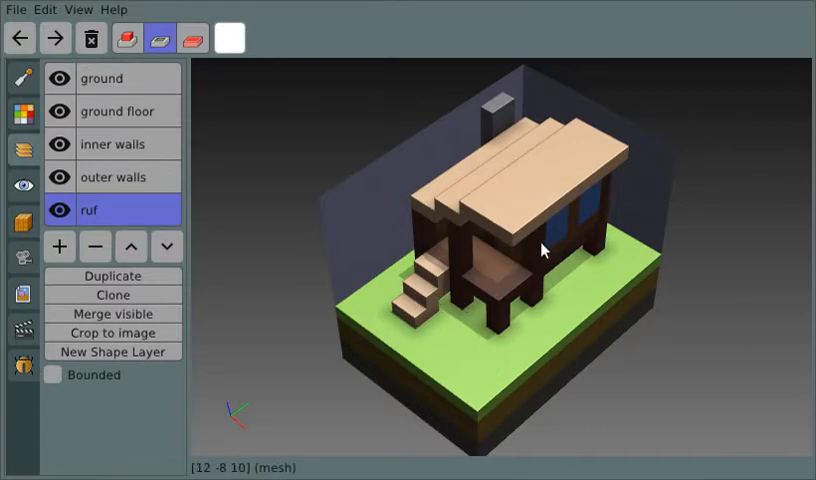
pyautogui.moveTo(110, 144)
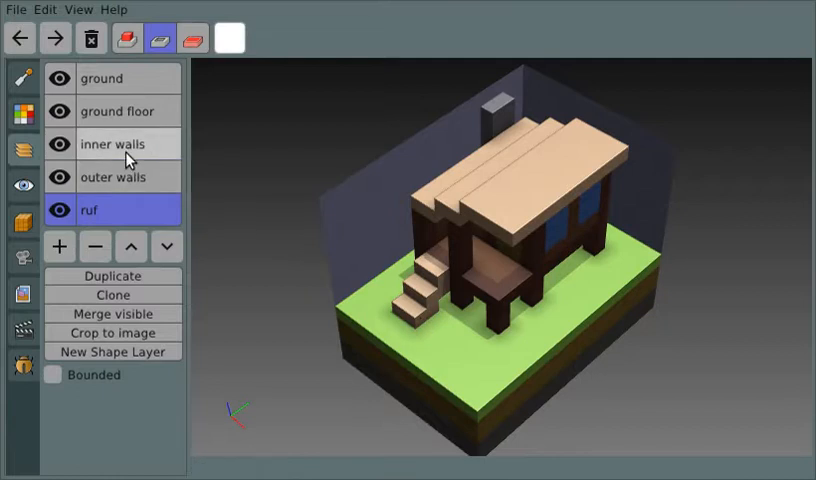
pyautogui.click(113, 144)
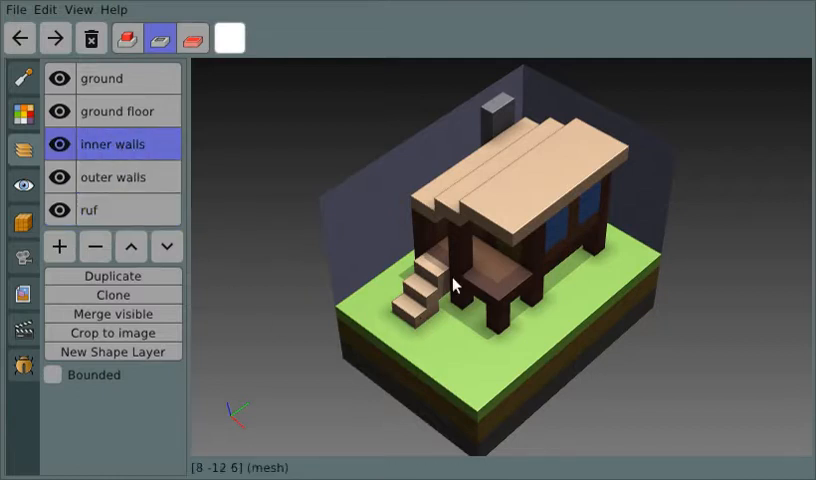
pyautogui.moveTo(550, 177)
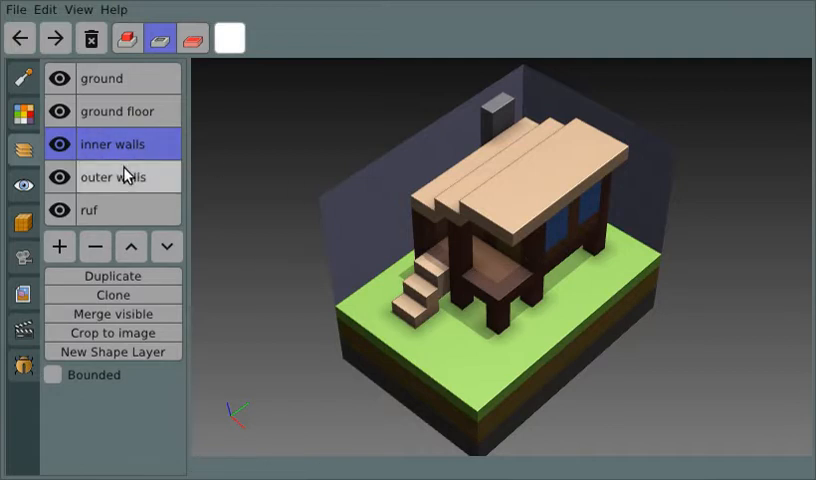
pyautogui.click(113, 177)
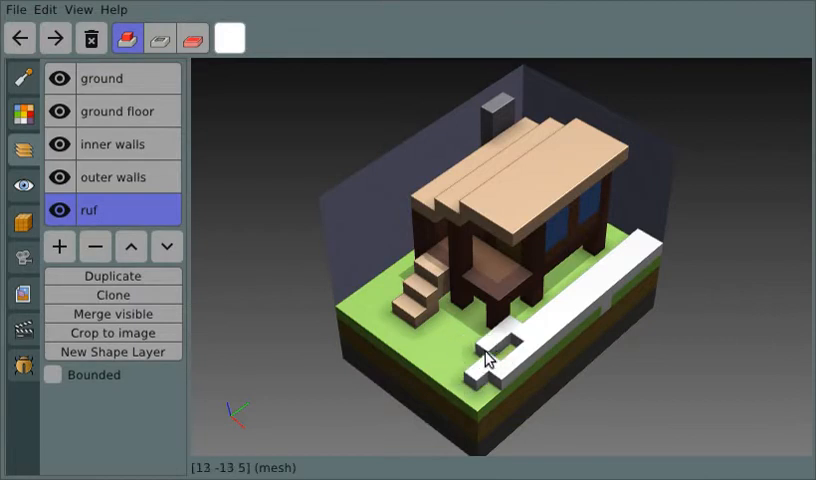
# Hide the ground layers to inspect, restore them, and erase the remaining white blocks beside the cabin
pyautogui.click(410, 350)
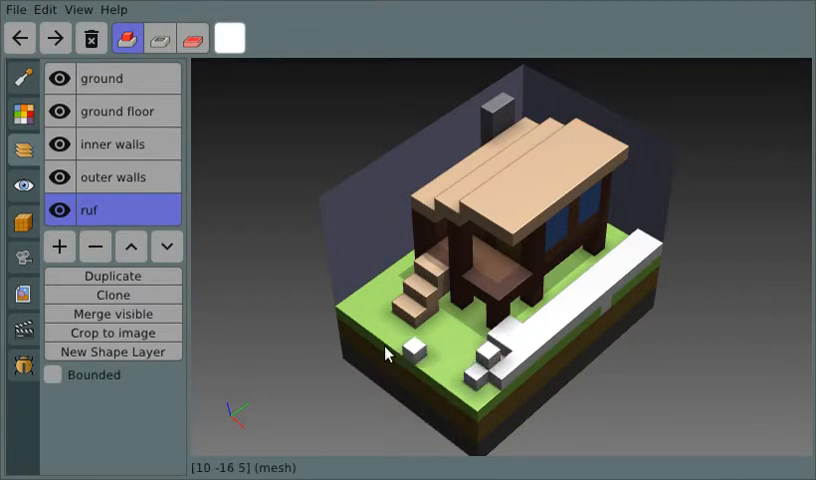
pyautogui.click(60, 78)
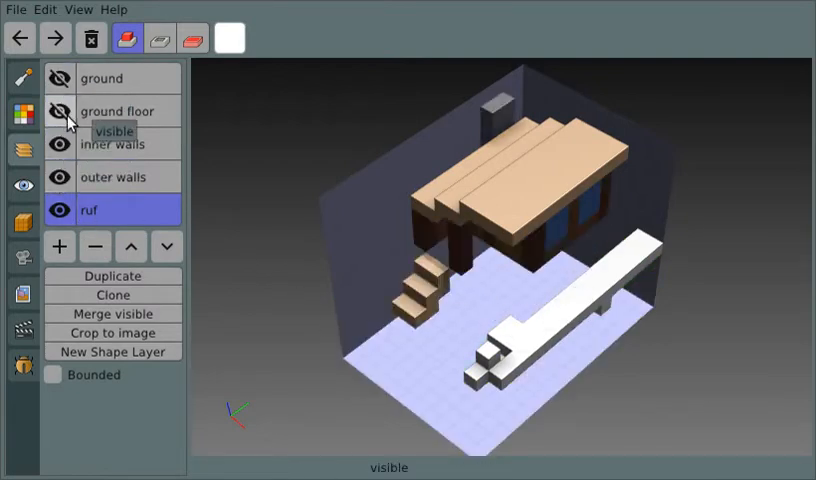
pyautogui.click(19, 38)
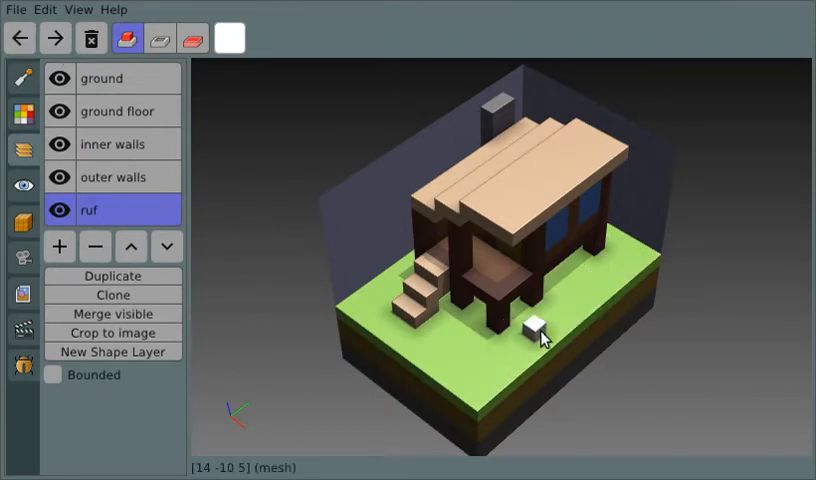
pyautogui.moveTo(535, 328); pyautogui.dragTo(440, 342)
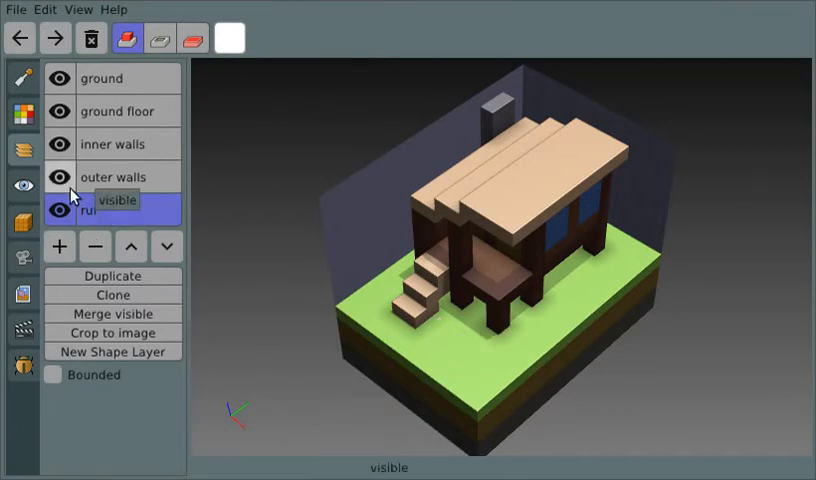
pyautogui.click(113, 177)
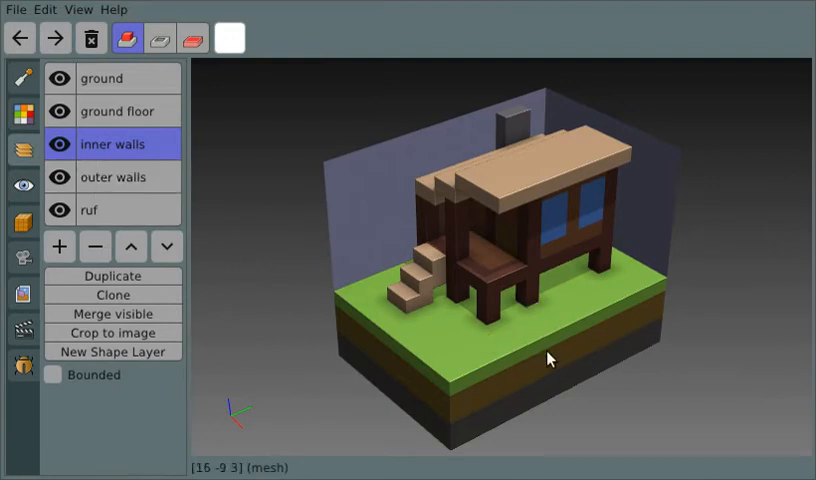
pyautogui.click(92, 210)
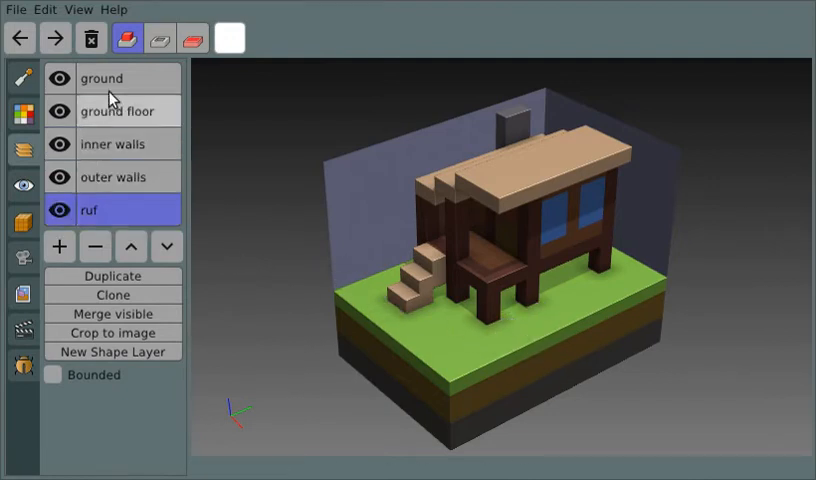
pyautogui.click(59, 78)
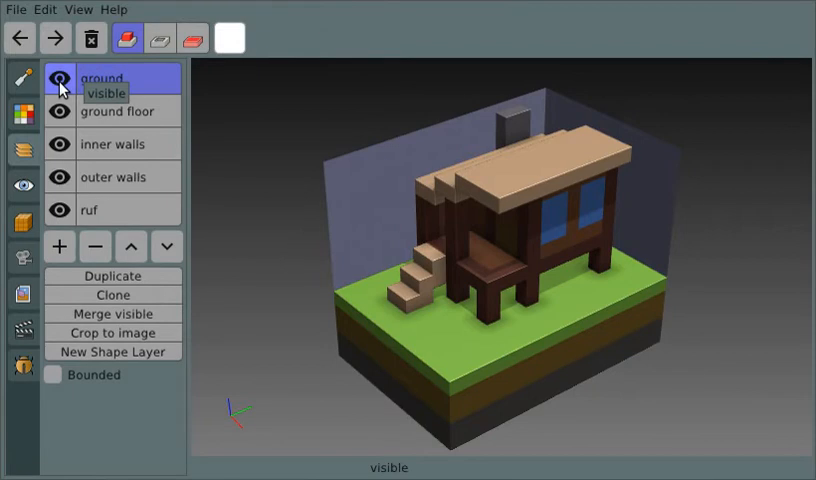
pyautogui.click(60, 78)
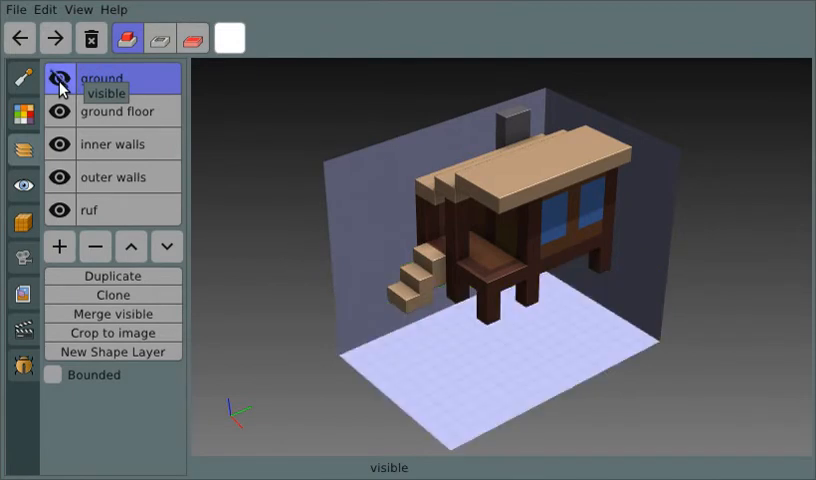
pyautogui.click(59, 78)
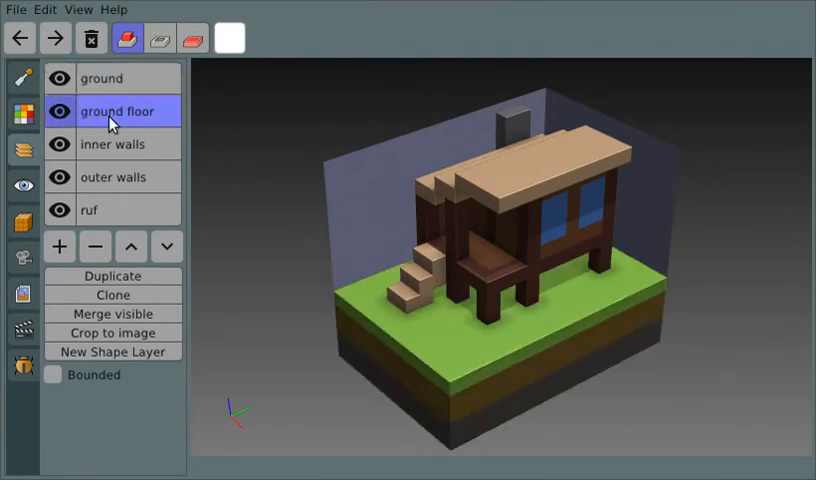
pyautogui.click(59, 78)
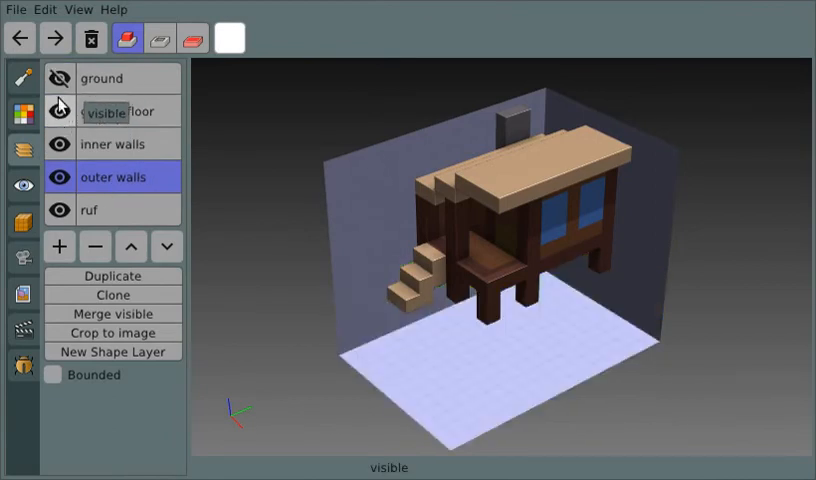
pyautogui.click(59, 77)
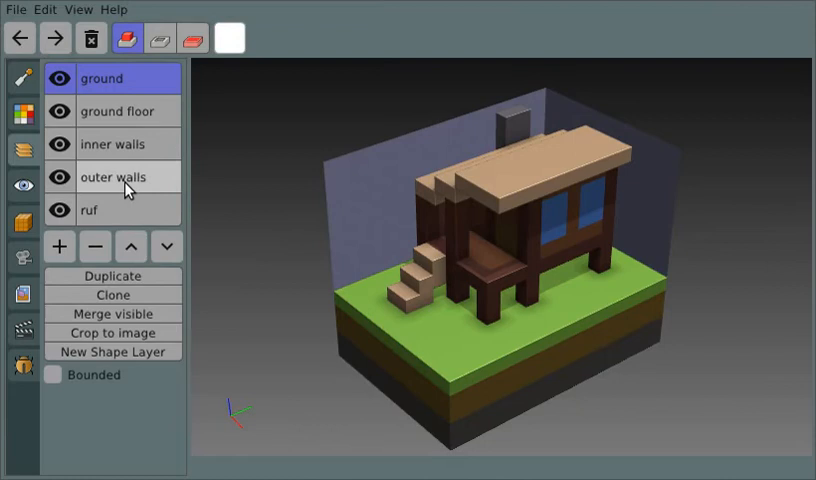
pyautogui.click(130, 246)
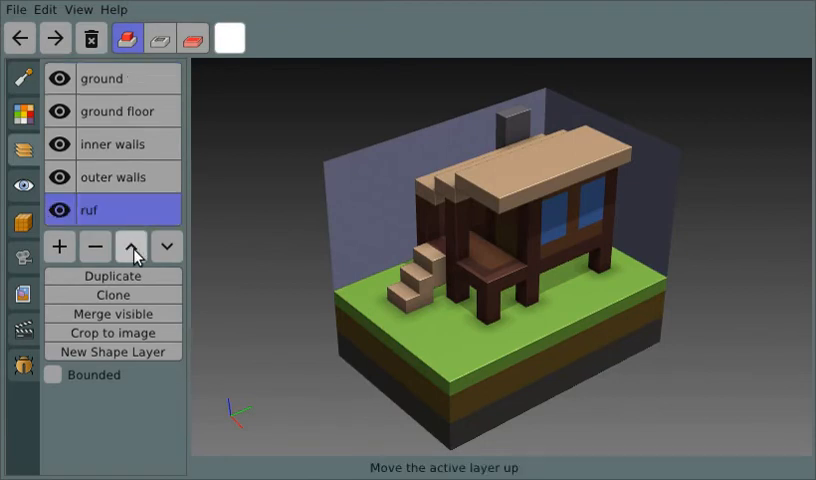
pyautogui.click(131, 246)
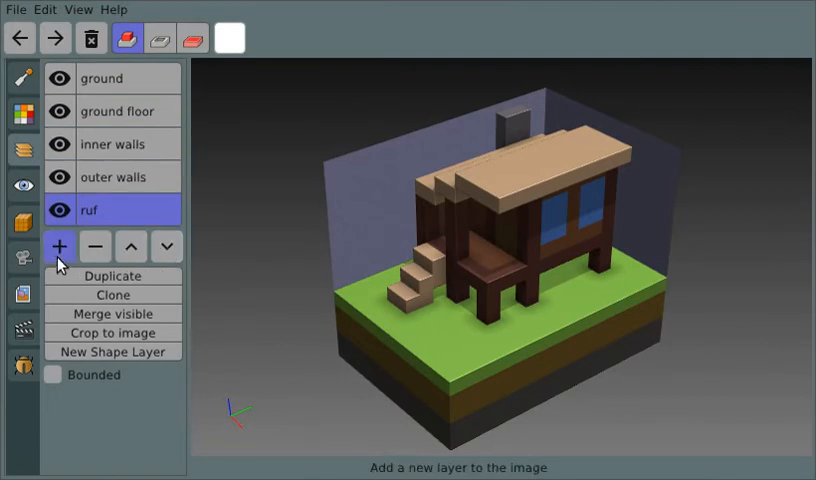
pyautogui.click(57, 246)
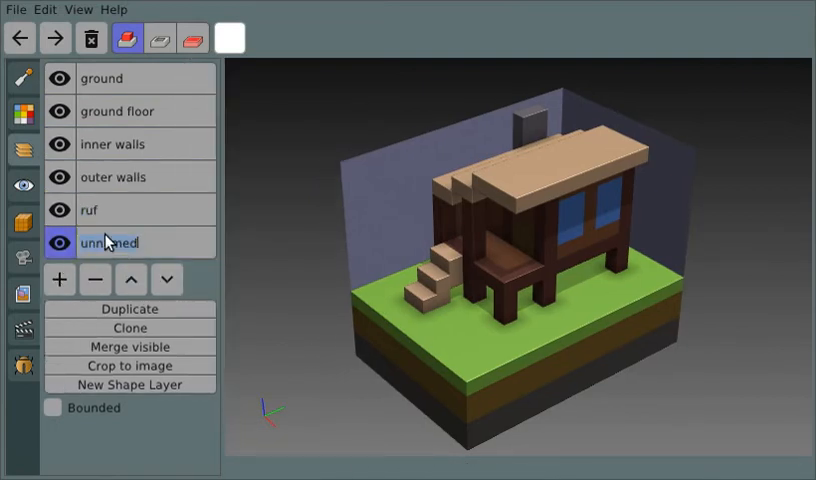
pyautogui.write('h')
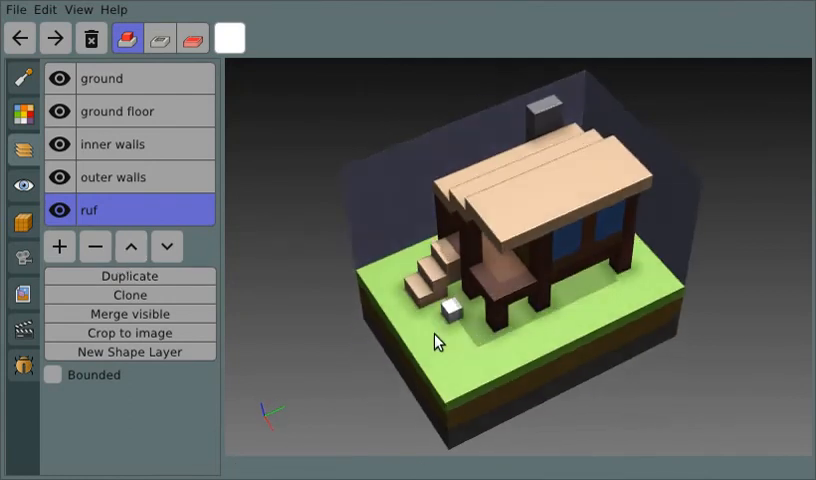
pyautogui.moveTo(95, 247)
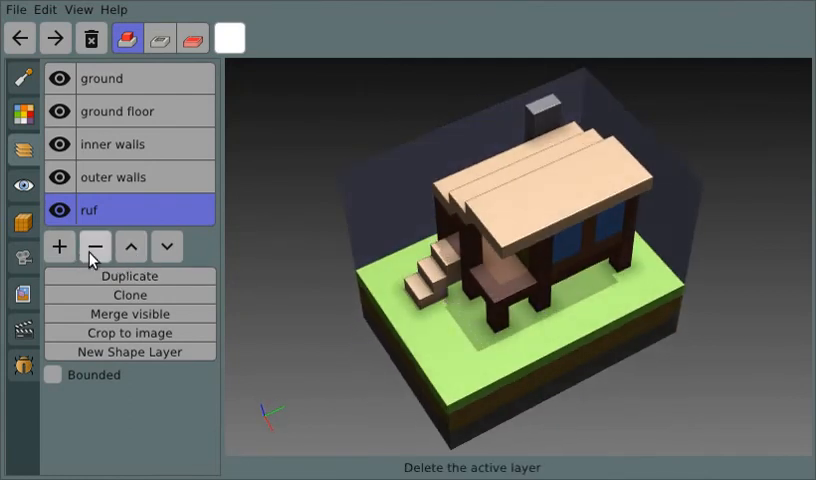
pyautogui.click(95, 246)
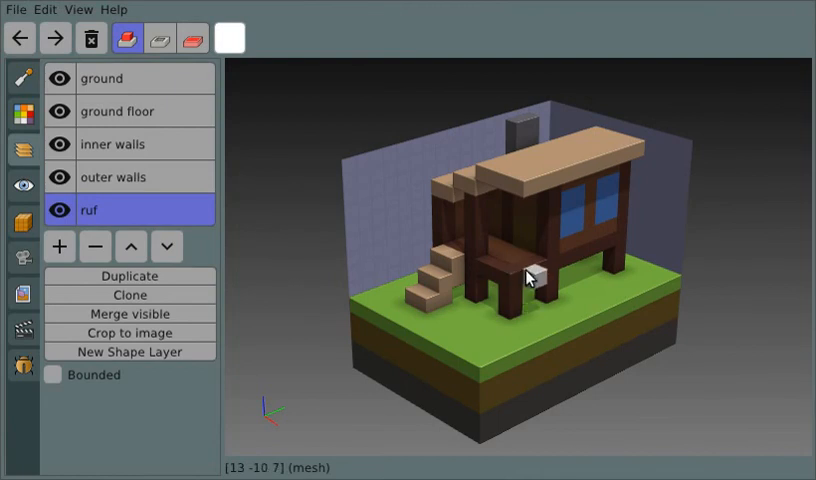
pyautogui.moveTo(528, 278)
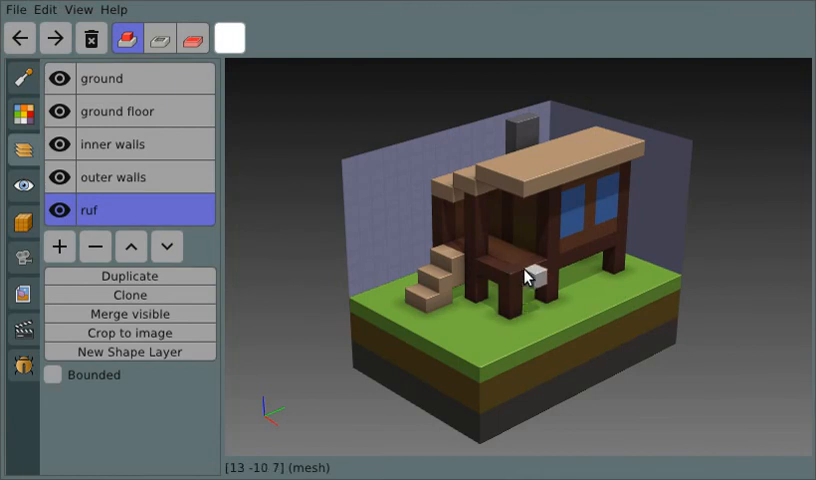
pyautogui.moveTo(533, 275); pyautogui.dragTo(472, 290)
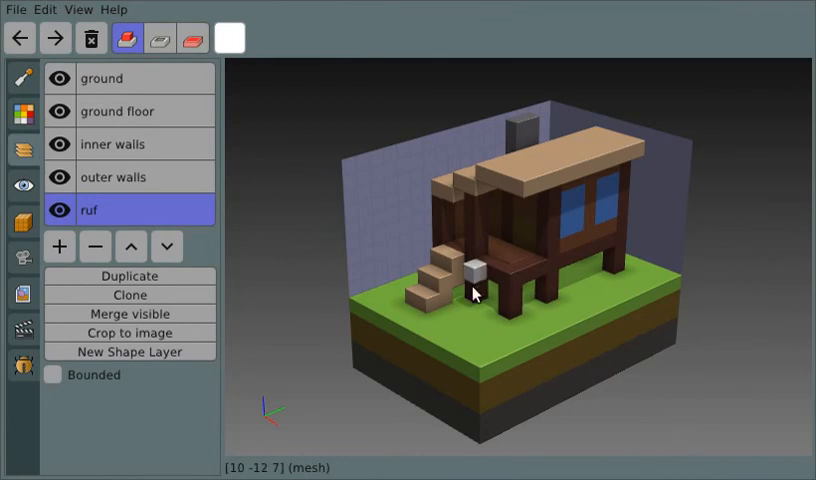
pyautogui.click(470, 270)
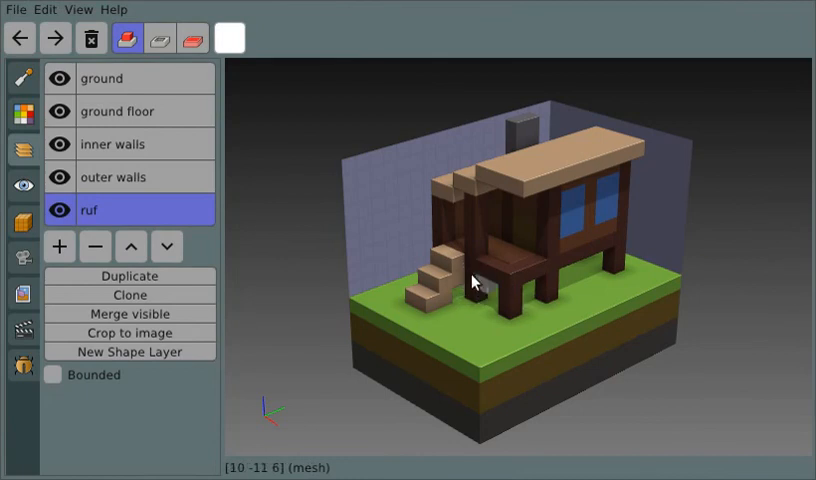